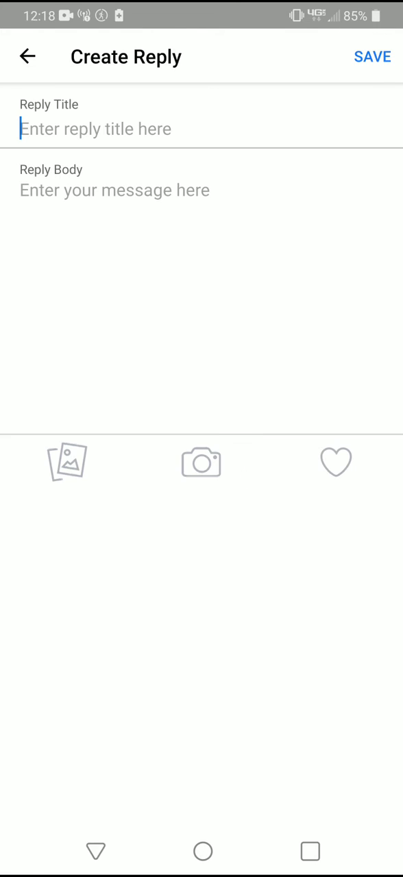
- Give the new saved reply the title 'Welcome' in the Reply Title field
{"action": "left_click", "coordinate": [96, 129]}
{"action": "type", "text": "Welcome"}
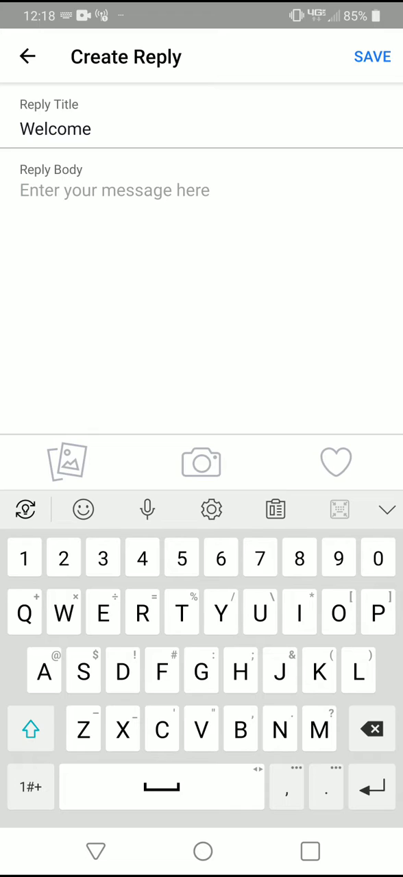
- Write 'Your welcome' as the reply body text
{"action": "type", "text": "Your welcome"}
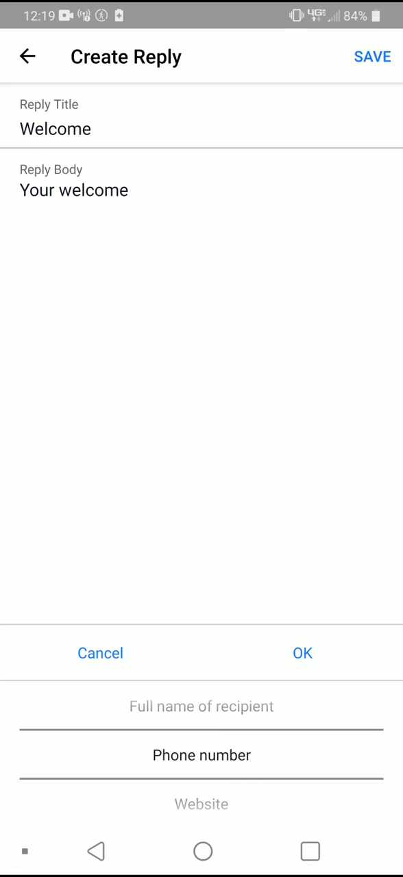
- Insert the Website link beneath 'Your welcome' and save the Welcome reply
{"action": "scroll", "scroll_direction": "down", "scroll_amount": 3}
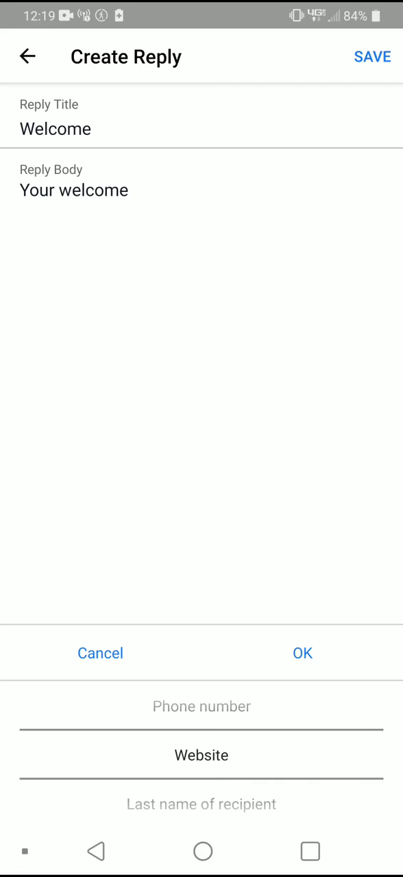
{"action": "scroll", "scroll_direction": "down", "scroll_amount": 3}
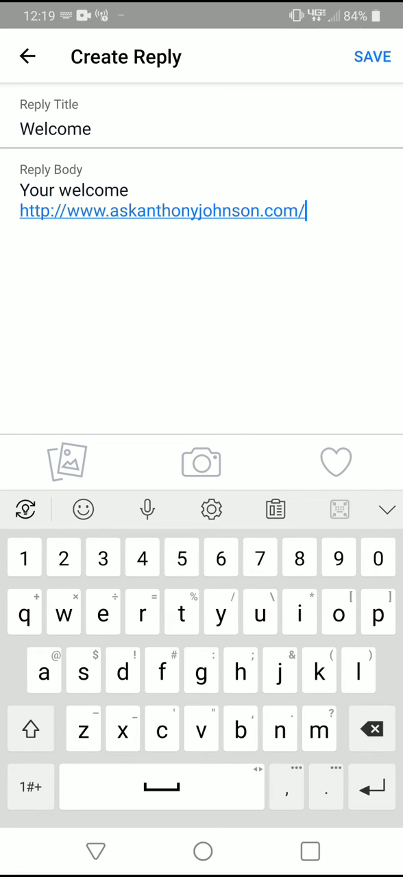
{"action": "left_click", "coordinate": [372, 54]}
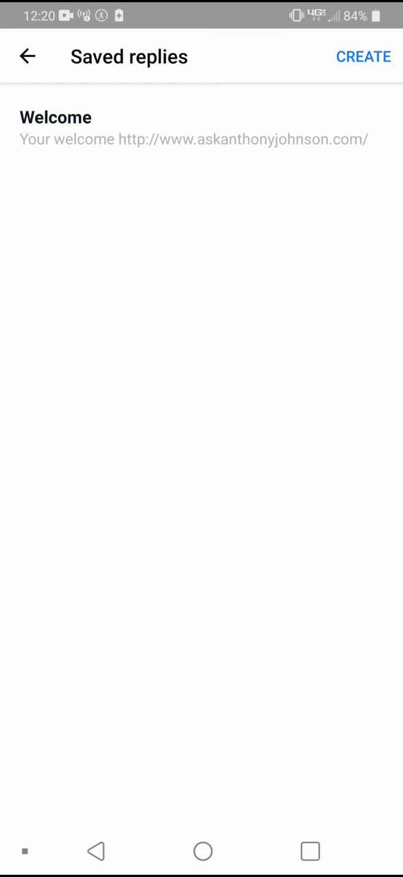
- Load the saved 'Welcome' reply into the message so it is ready to send
{"action": "left_click", "coordinate": [55, 123]}
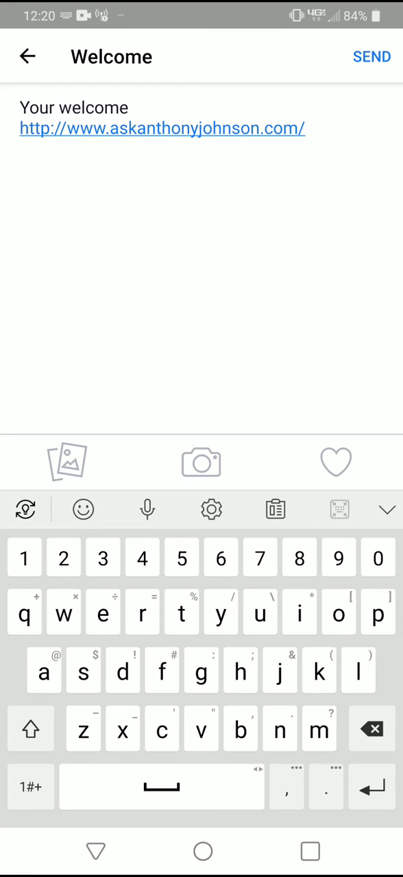